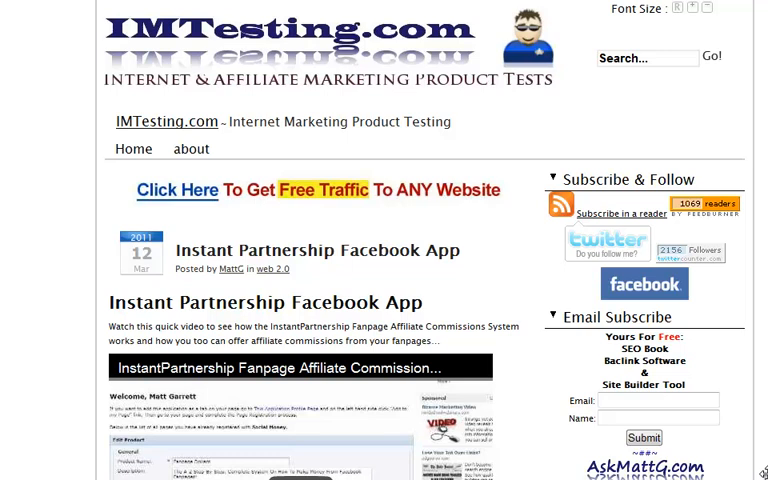
{"action": "mouse_move", "coordinate": [410, 298]}
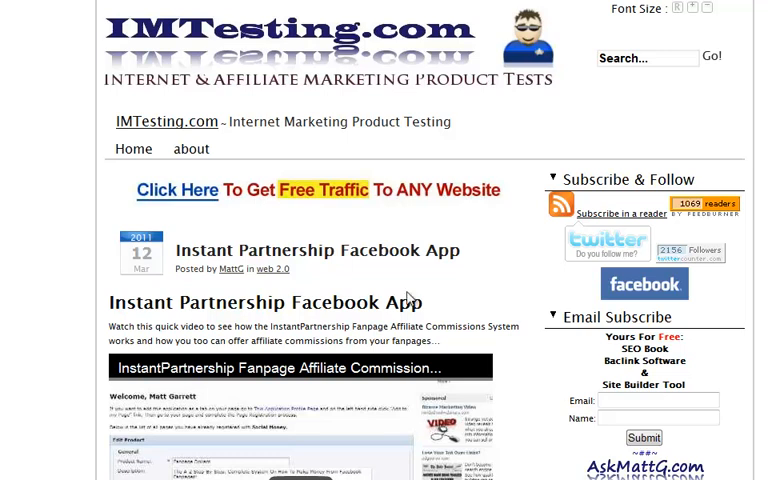
{"action": "mouse_move", "coordinate": [315, 60]}
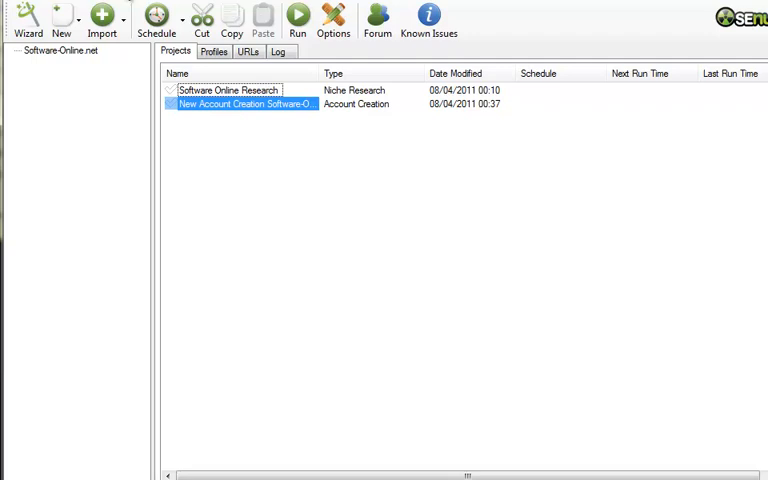
{"action": "mouse_move", "coordinate": [234, 124]}
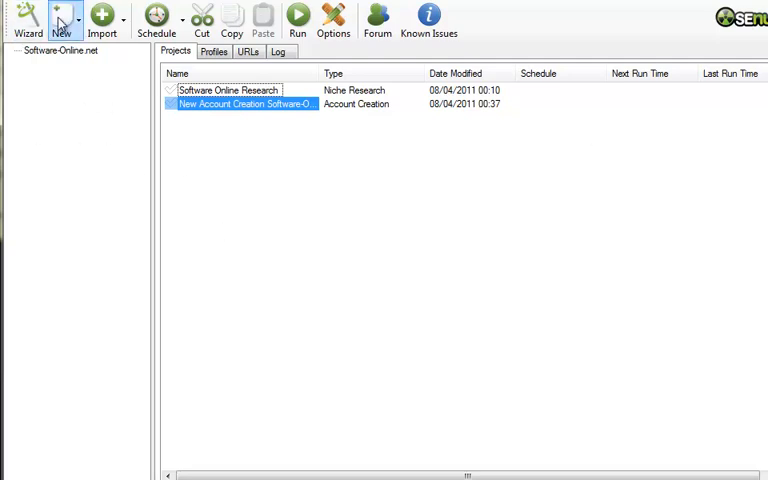
Open the 'New Account Creation Software-Online' project from the Projects tab
{"action": "left_click", "coordinate": [62, 20]}
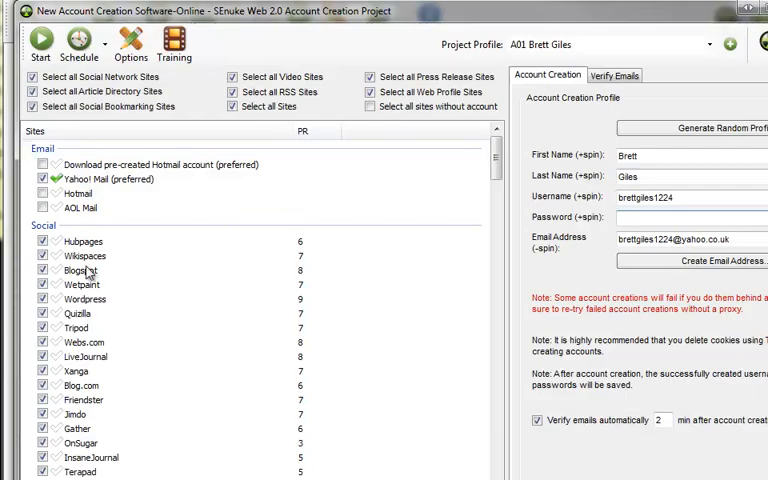
{"action": "left_click", "coordinate": [228, 105]}
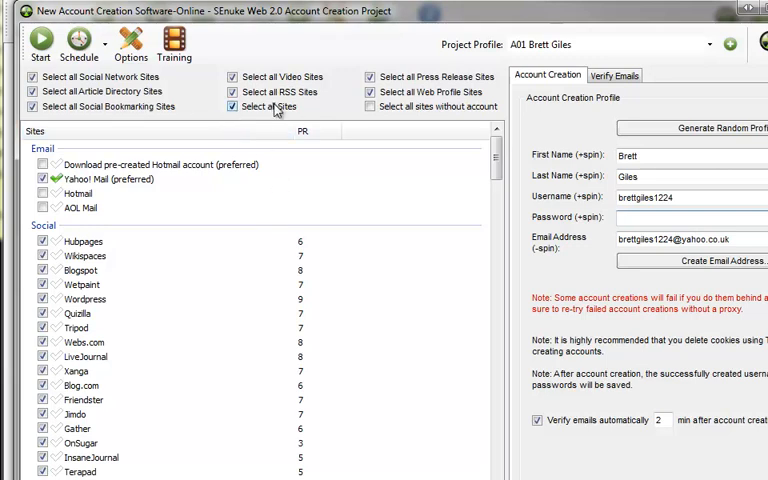
{"action": "left_click", "coordinate": [718, 271]}
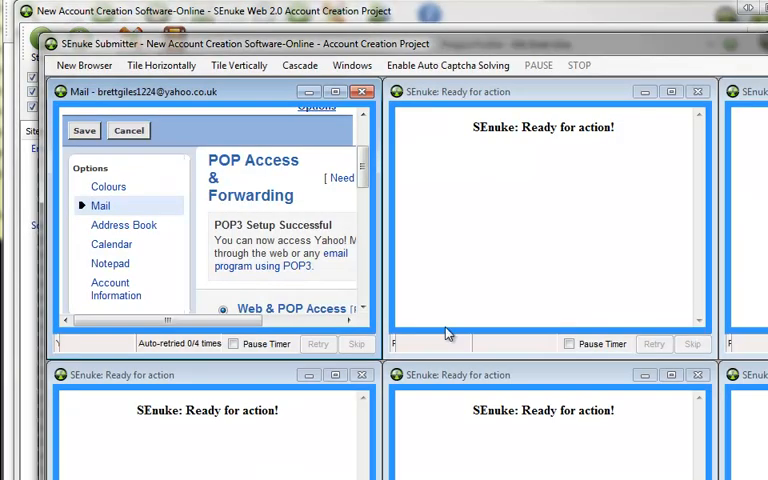
{"action": "mouse_move", "coordinate": [220, 237]}
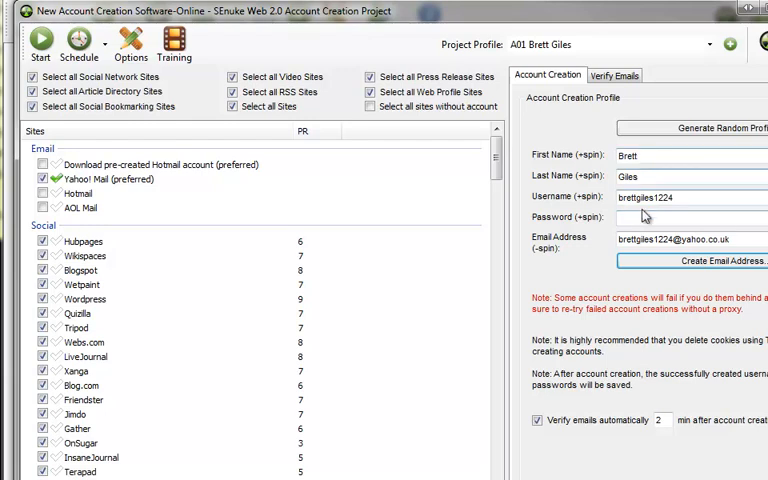
{"action": "mouse_move", "coordinate": [422, 180]}
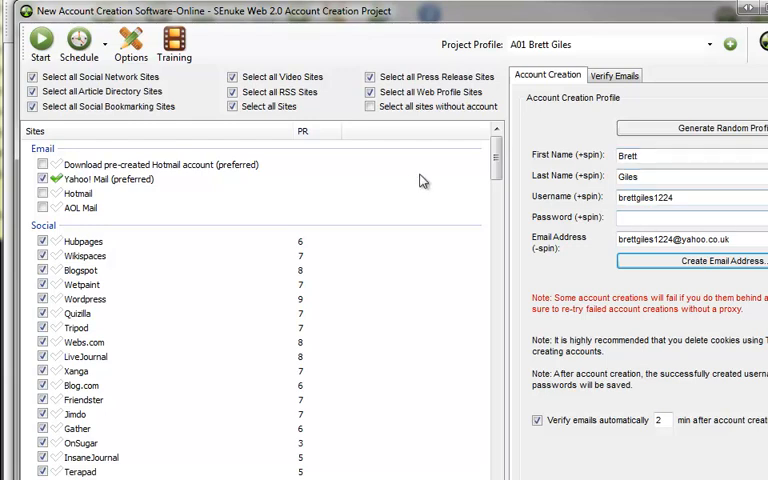
{"action": "left_click", "coordinate": [233, 104]}
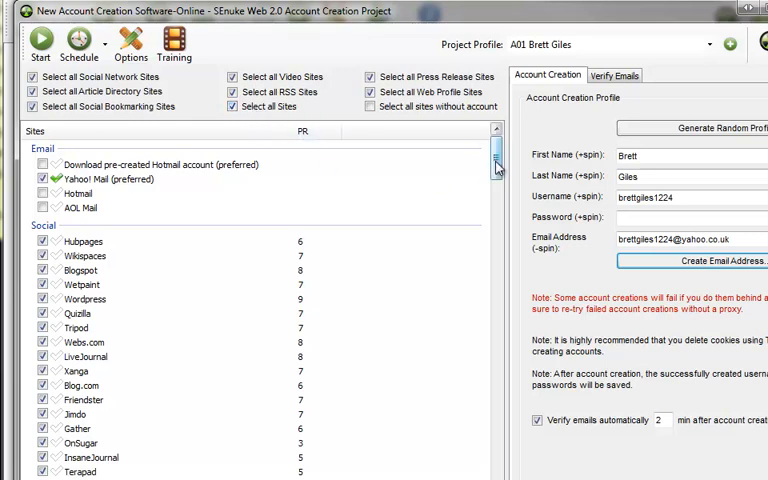
{"action": "scroll", "scroll_direction": "down", "scroll_amount": 3}
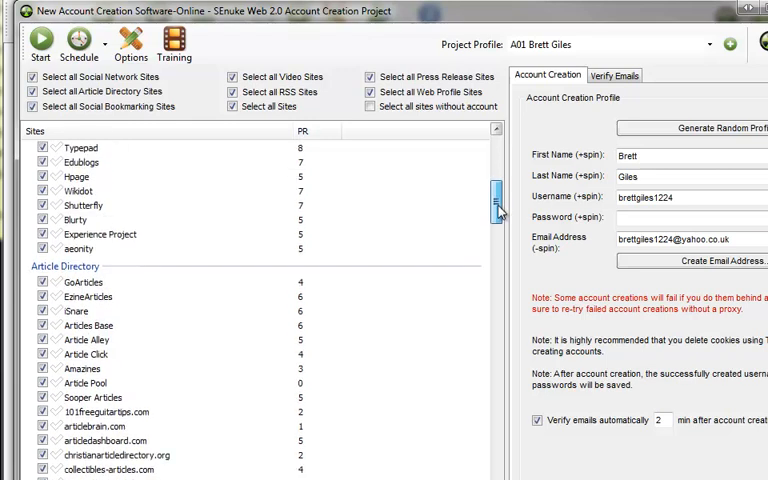
{"action": "scroll", "scroll_direction": "down", "scroll_amount": 3}
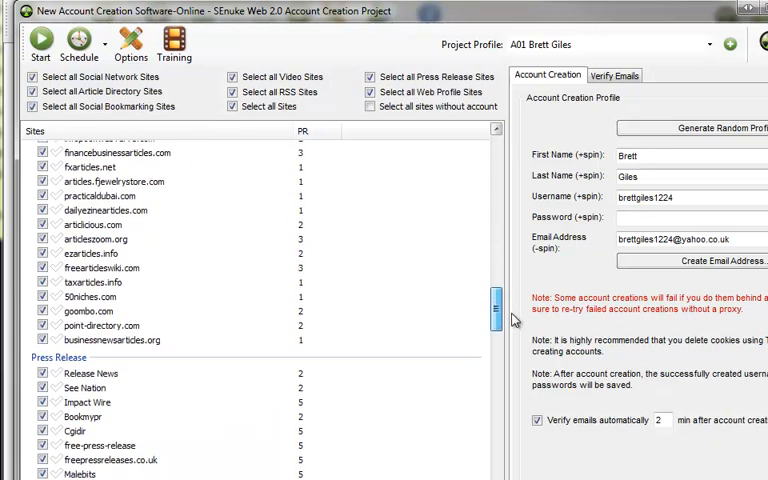
{"action": "scroll", "scroll_direction": "down", "scroll_amount": 3}
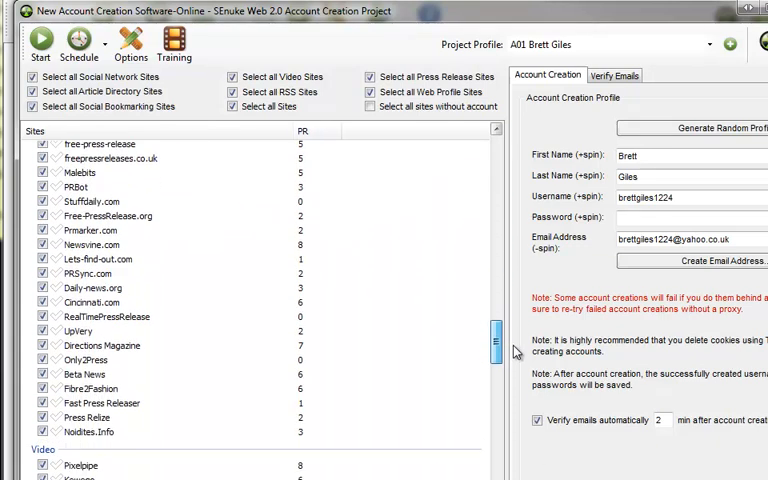
{"action": "scroll", "scroll_direction": "down", "scroll_amount": 3}
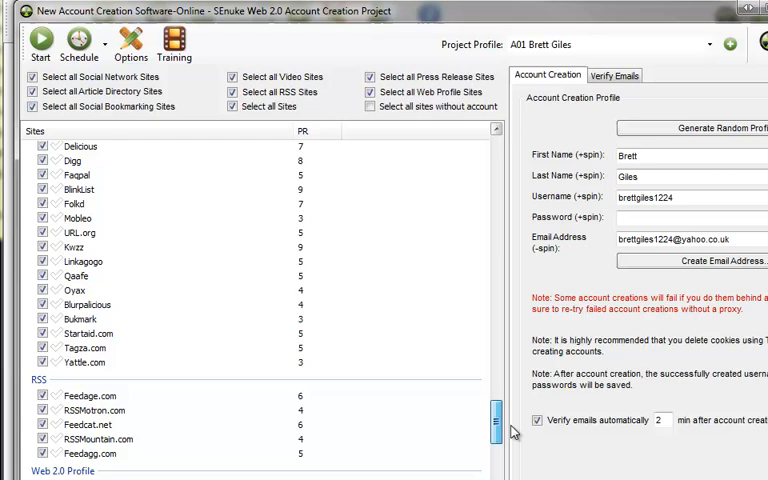
{"action": "scroll", "scroll_direction": "down", "scroll_amount": 3}
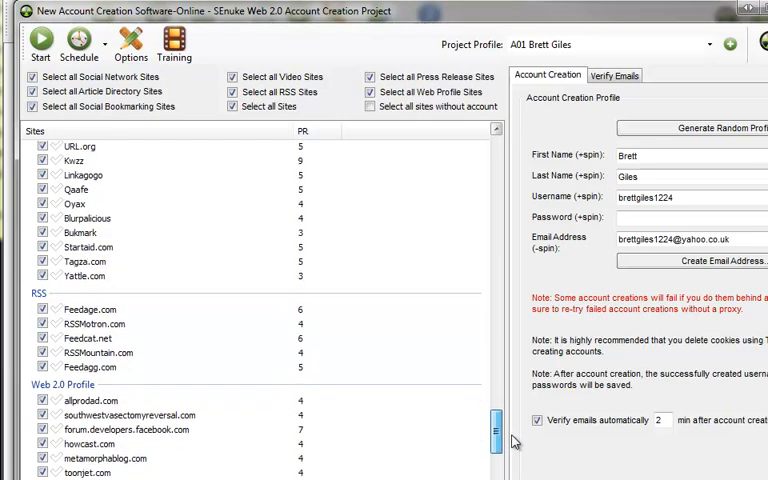
{"action": "scroll", "scroll_direction": "down", "scroll_amount": 3}
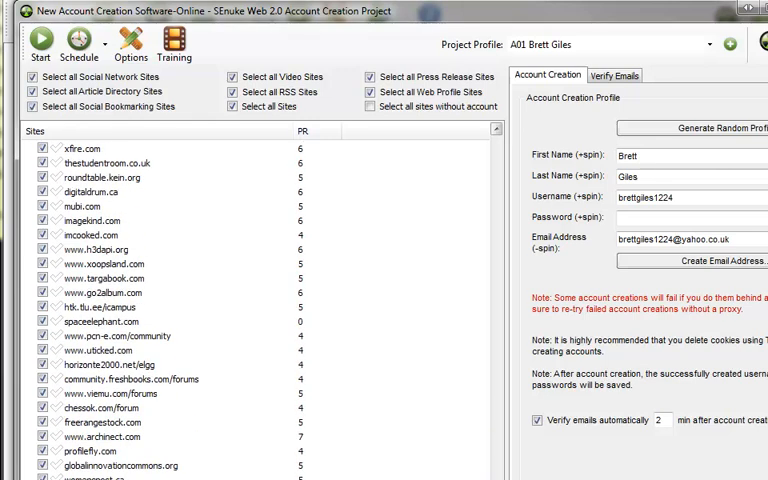
{"action": "scroll", "scroll_direction": "down", "scroll_amount": 3}
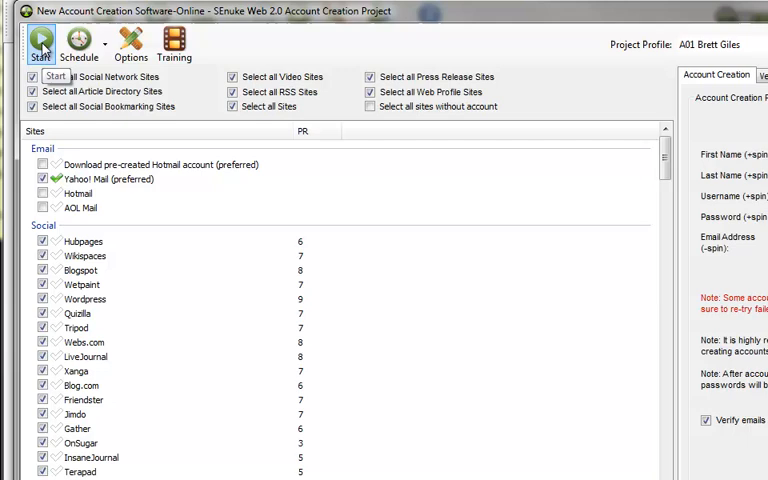
Start the account creation run and submit the Yahoo captcha 'F6J'
{"action": "left_click", "coordinate": [42, 44]}
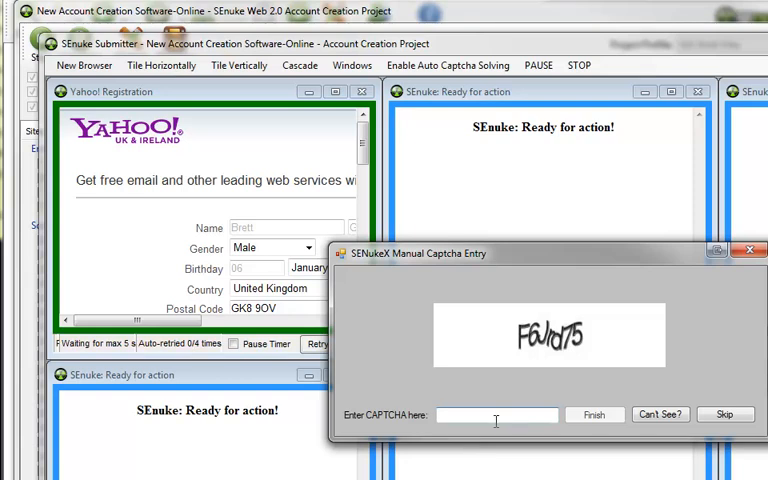
{"action": "type", "text": "F"}
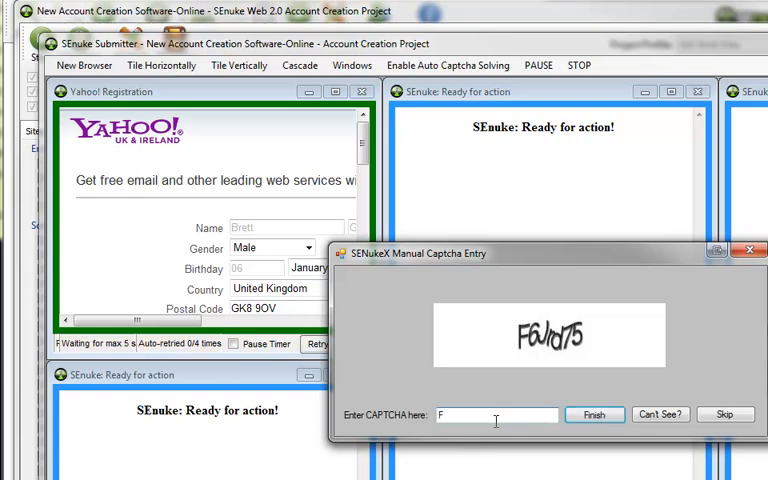
{"action": "type", "text": "6Jrd7"}
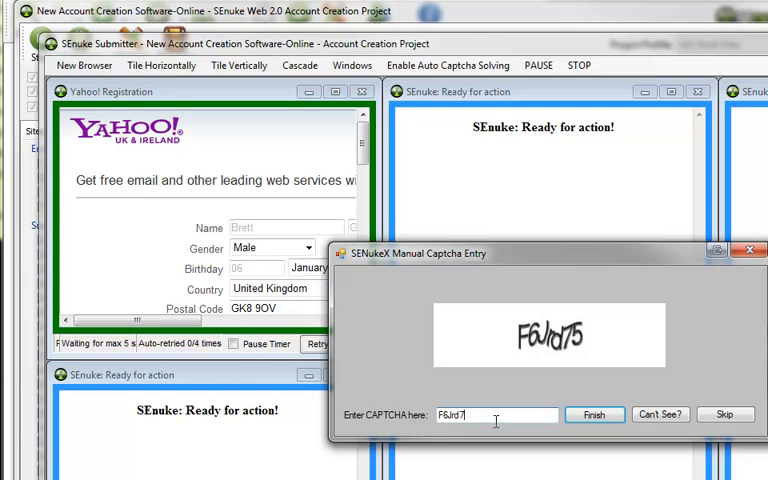
{"action": "left_click", "coordinate": [600, 414]}
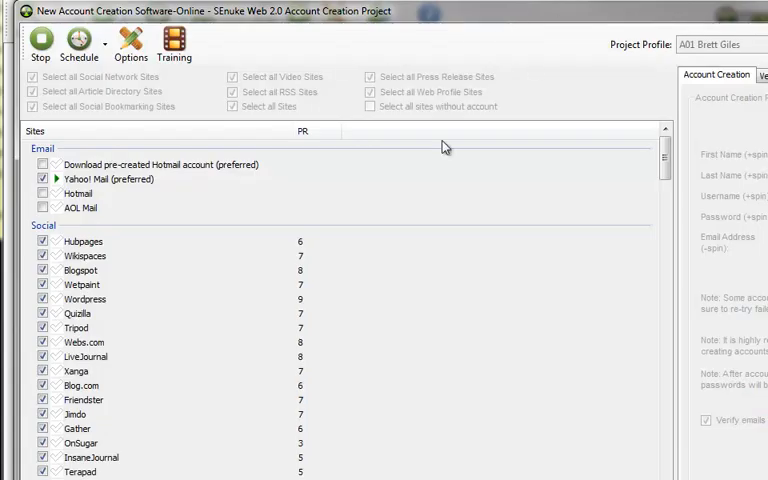
{"action": "mouse_move", "coordinate": [394, 238]}
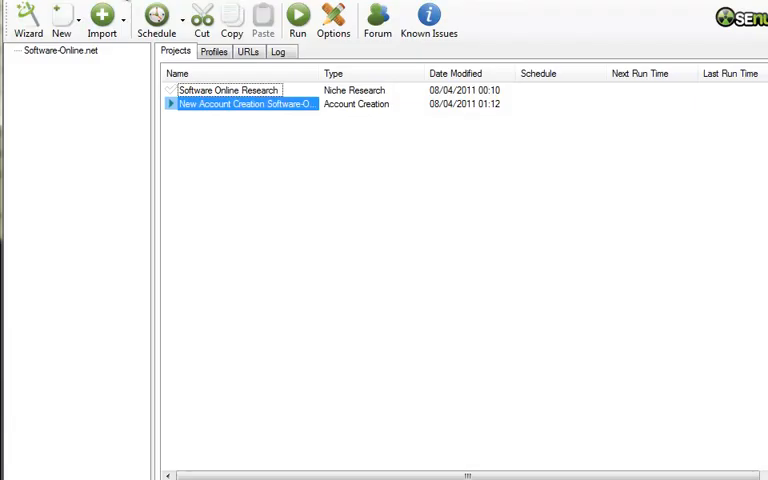
Open the New dropdown to list project types, including Social Network
{"action": "left_click", "coordinate": [63, 18]}
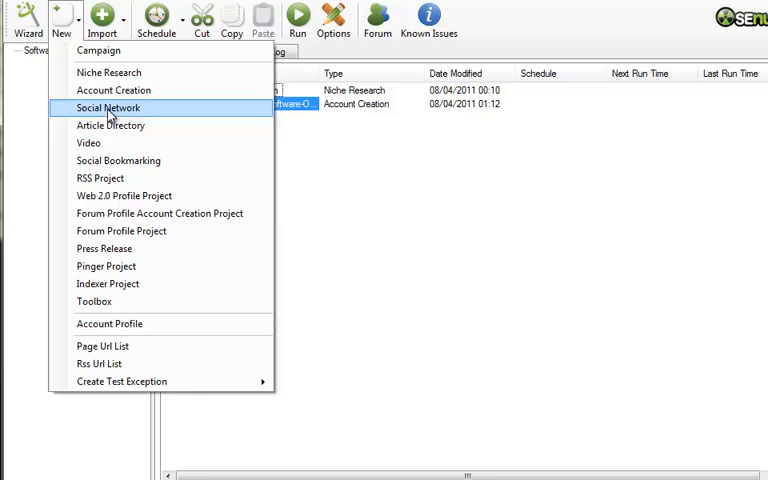
{"action": "left_click", "coordinate": [116, 108]}
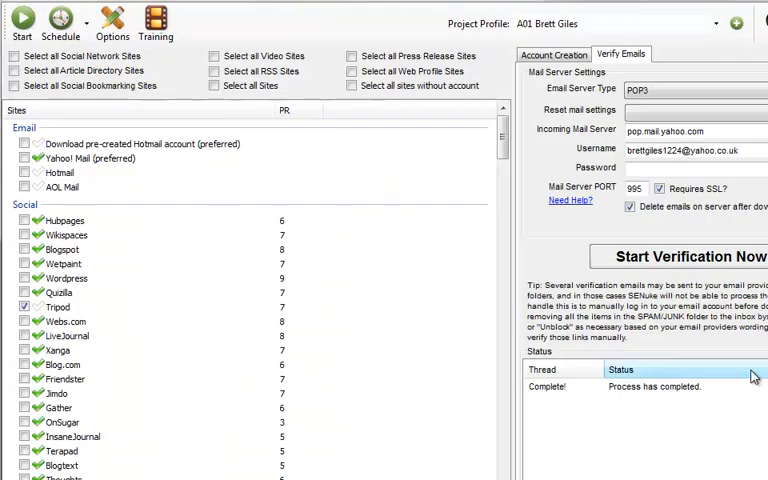
{"action": "mouse_move", "coordinate": [645, 362]}
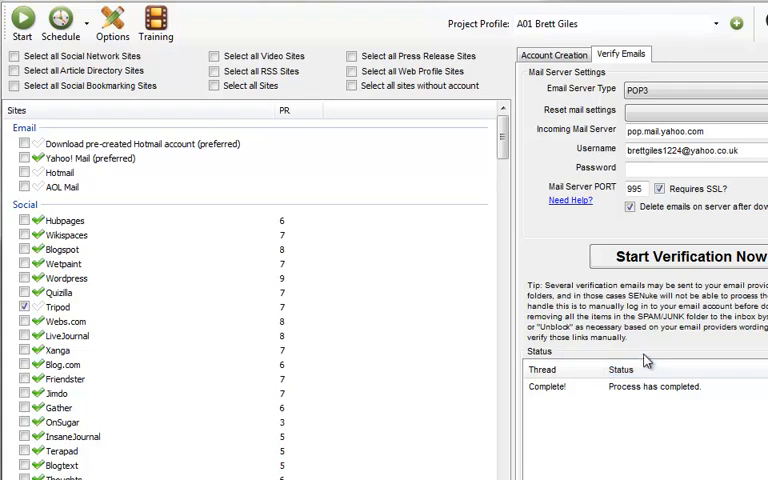
{"action": "mouse_move", "coordinate": [449, 294]}
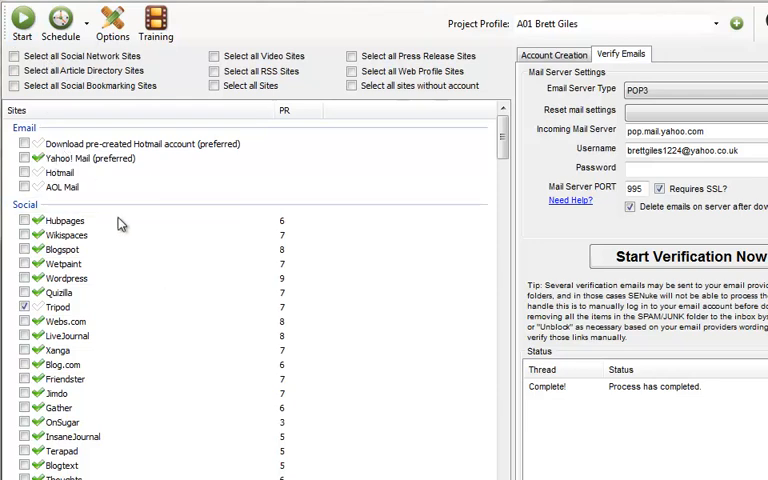
{"action": "mouse_move", "coordinate": [136, 245]}
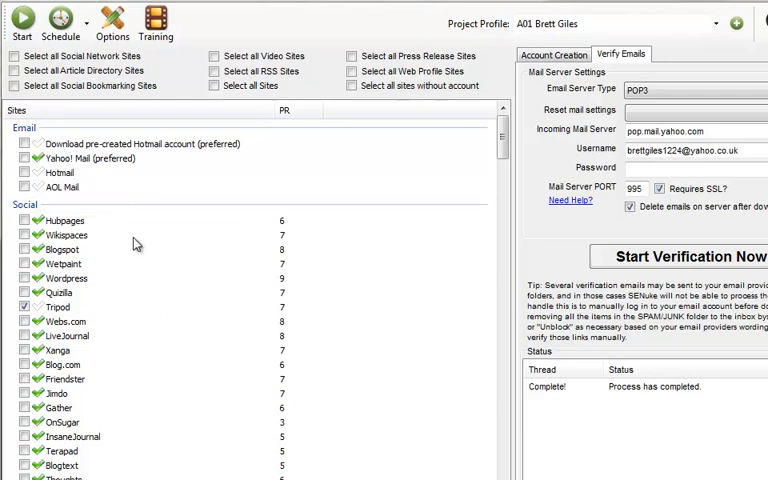
{"action": "mouse_move", "coordinate": [145, 243]}
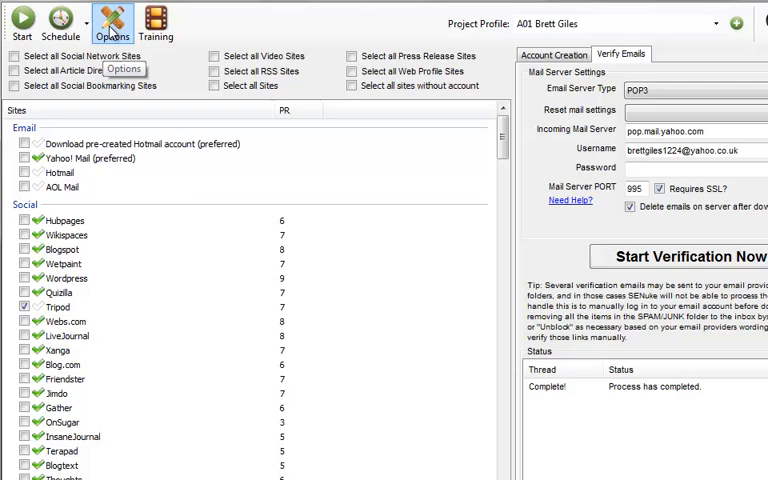
{"action": "left_click", "coordinate": [103, 20]}
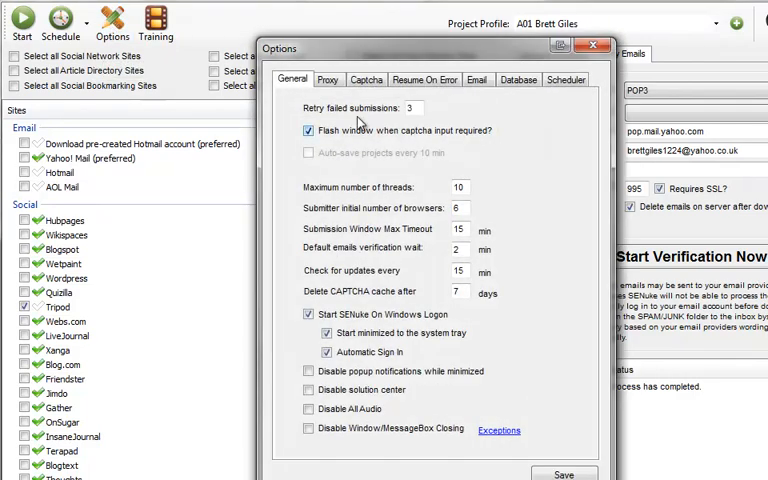
{"action": "left_click", "coordinate": [364, 80]}
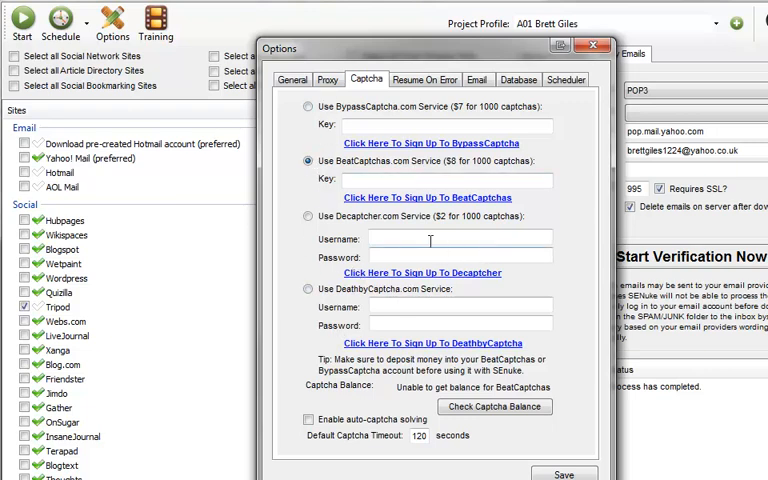
{"action": "mouse_move", "coordinate": [400, 167]}
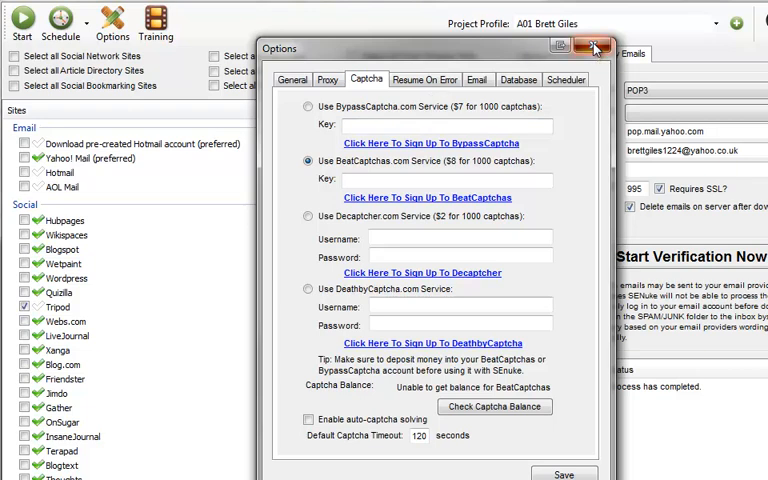
{"action": "left_click", "coordinate": [594, 43]}
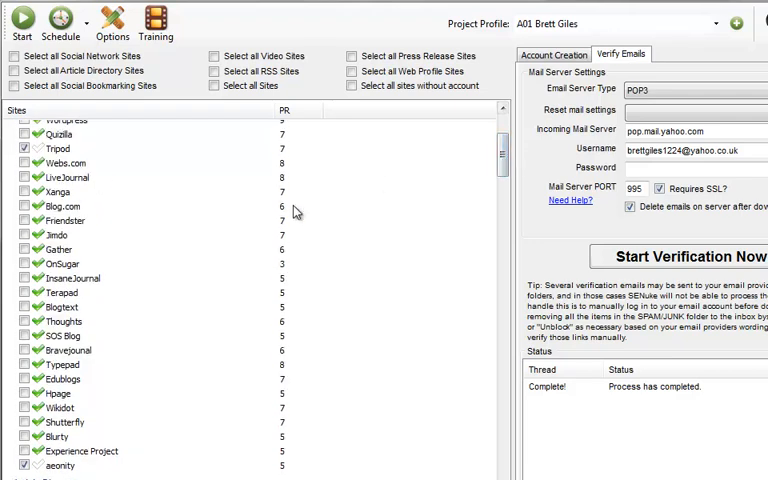
{"action": "scroll", "scroll_direction": "down", "scroll_amount": 3}
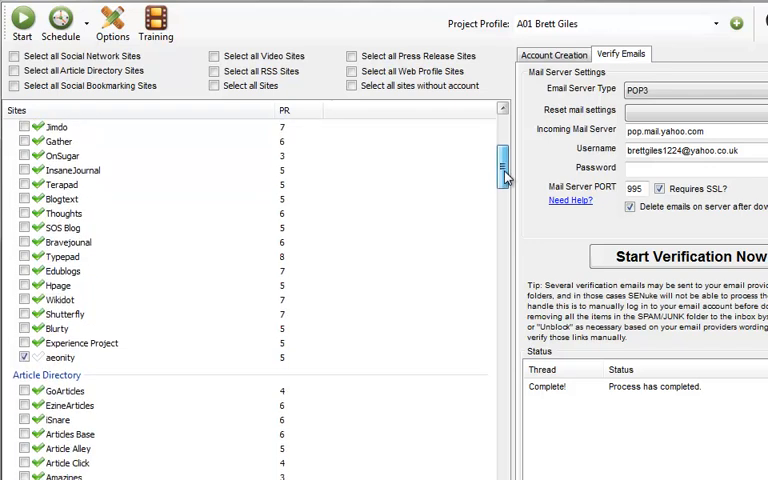
{"action": "scroll", "scroll_direction": "down", "scroll_amount": 3}
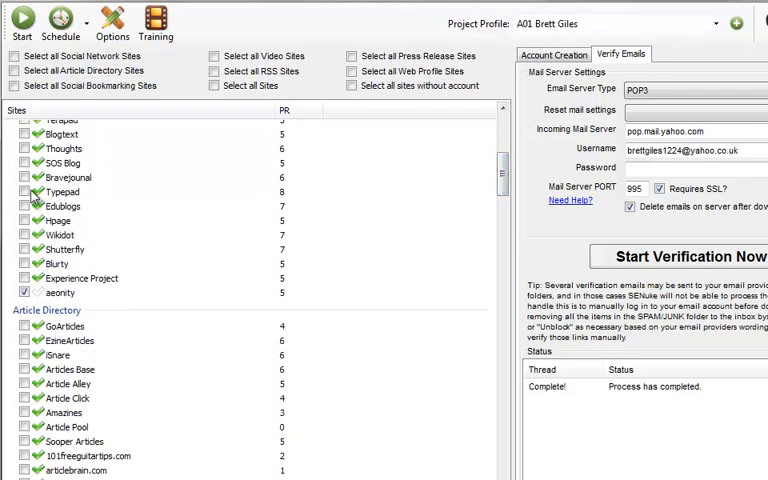
{"action": "scroll", "scroll_direction": "down", "scroll_amount": 3}
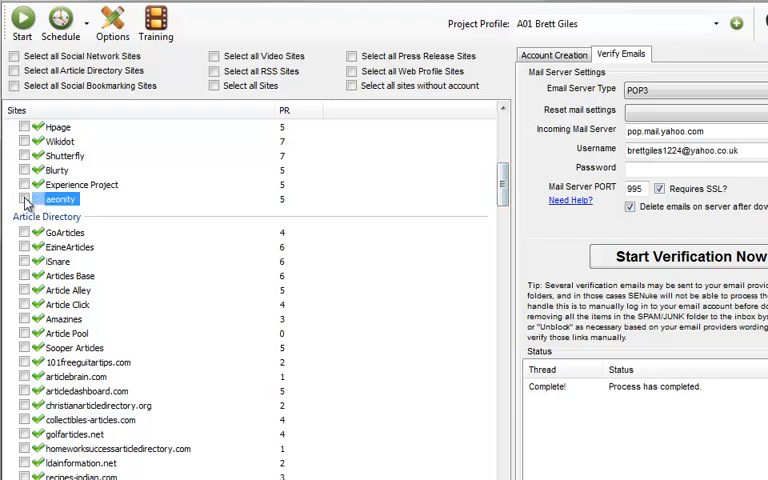
{"action": "left_click", "coordinate": [24, 199]}
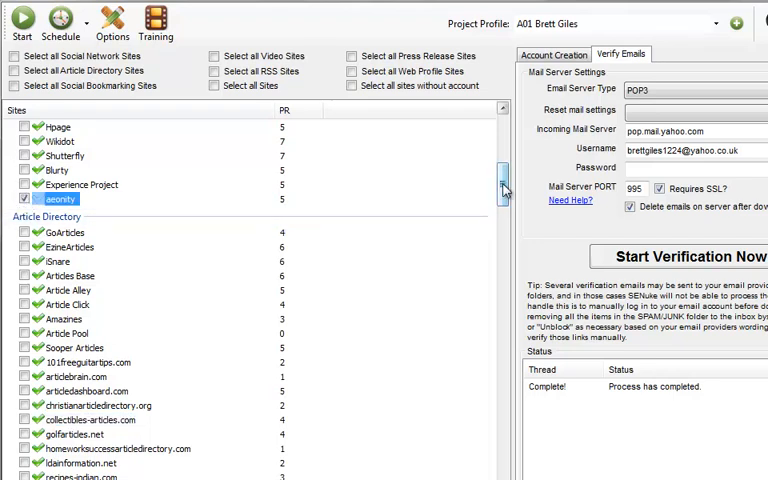
{"action": "scroll", "scroll_direction": "down", "scroll_amount": 3}
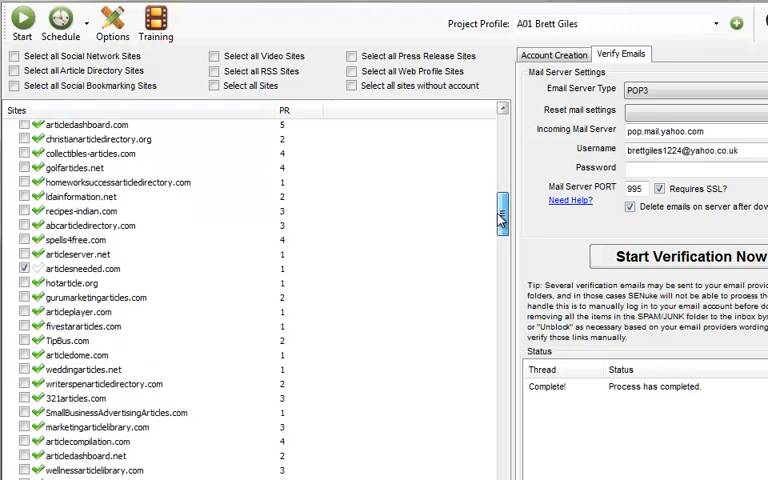
{"action": "scroll", "scroll_direction": "down", "scroll_amount": 3}
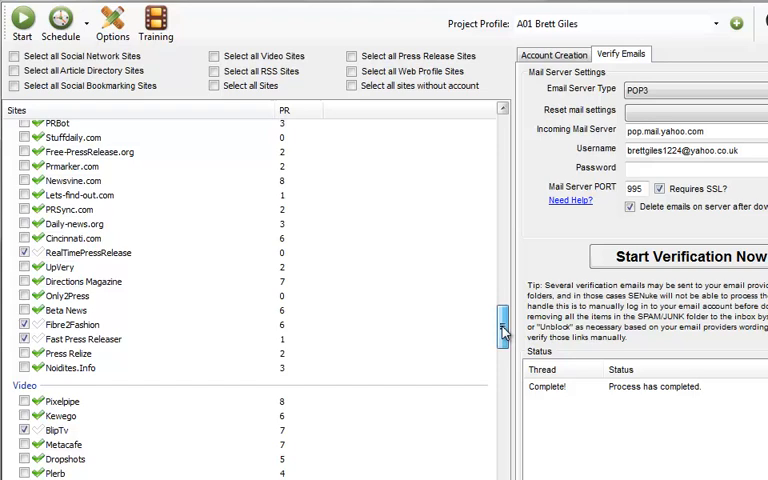
{"action": "scroll", "scroll_direction": "down", "scroll_amount": 3}
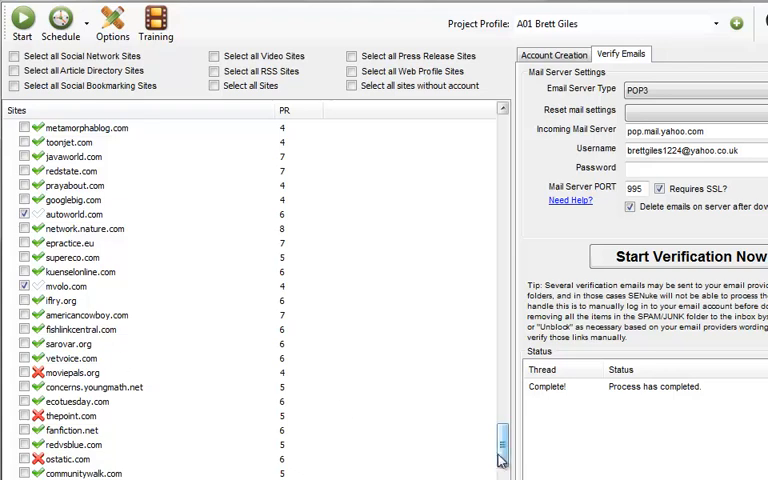
{"action": "scroll", "scroll_direction": "down", "scroll_amount": 3}
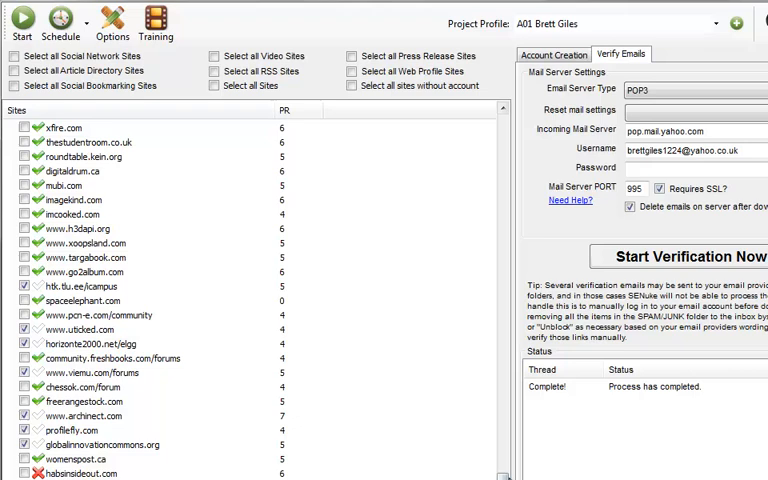
{"action": "scroll", "scroll_direction": "down", "scroll_amount": 3}
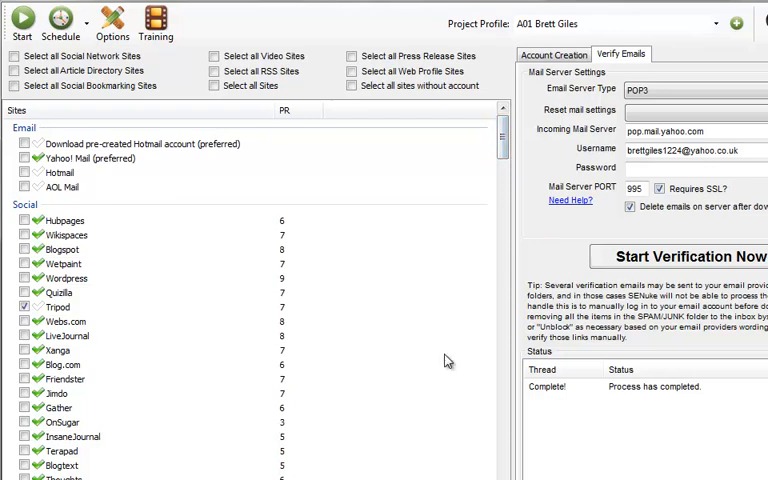
{"action": "left_click", "coordinate": [685, 256]}
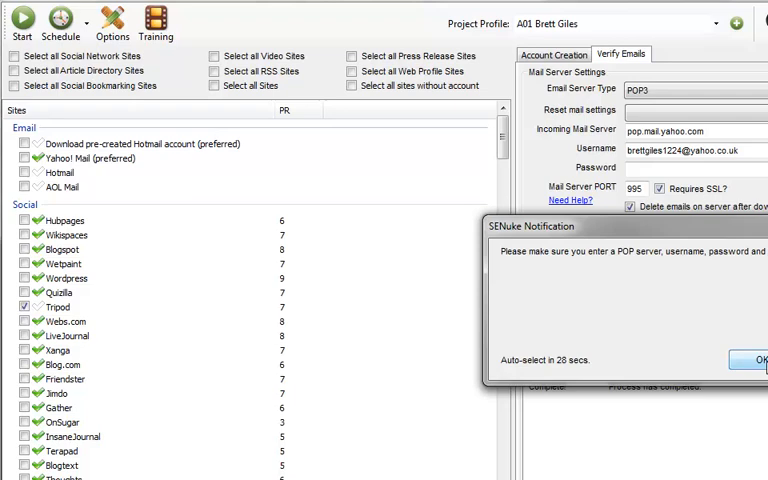
{"action": "left_click", "coordinate": [760, 359]}
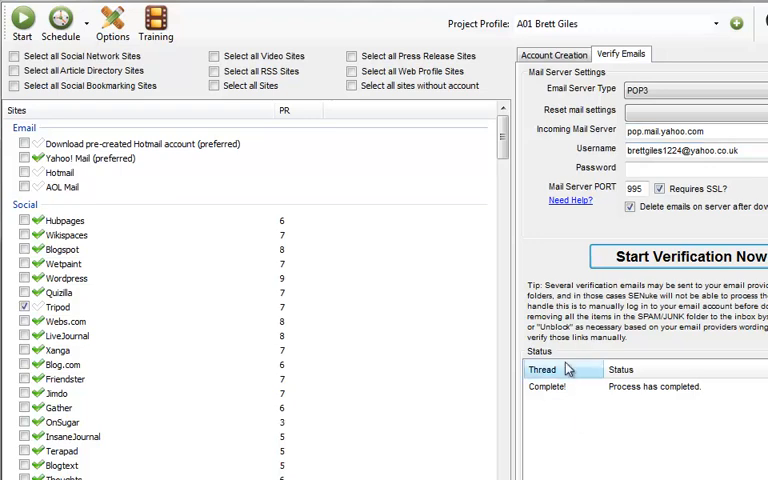
{"action": "mouse_move", "coordinate": [647, 423]}
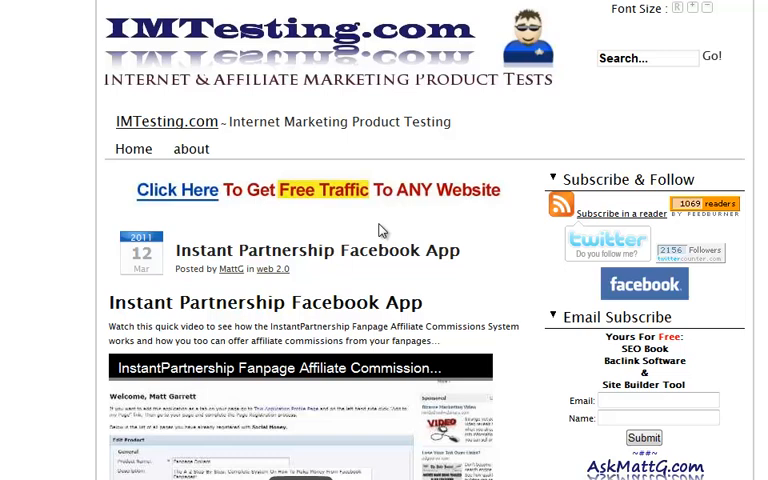
{"action": "mouse_move", "coordinate": [458, 297]}
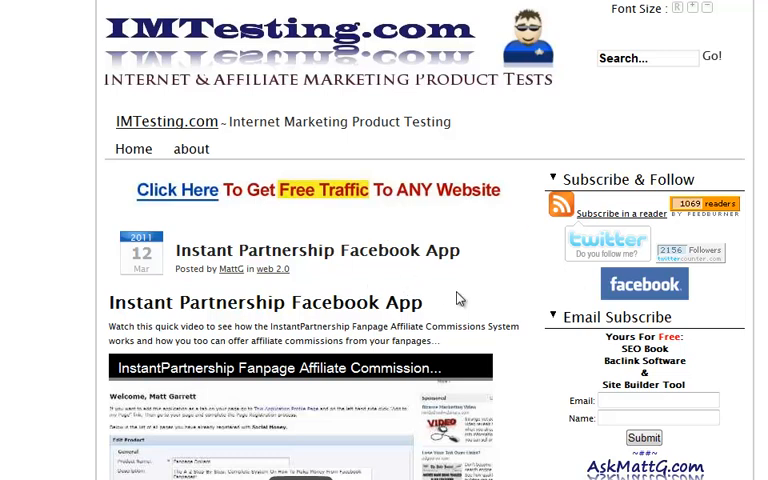